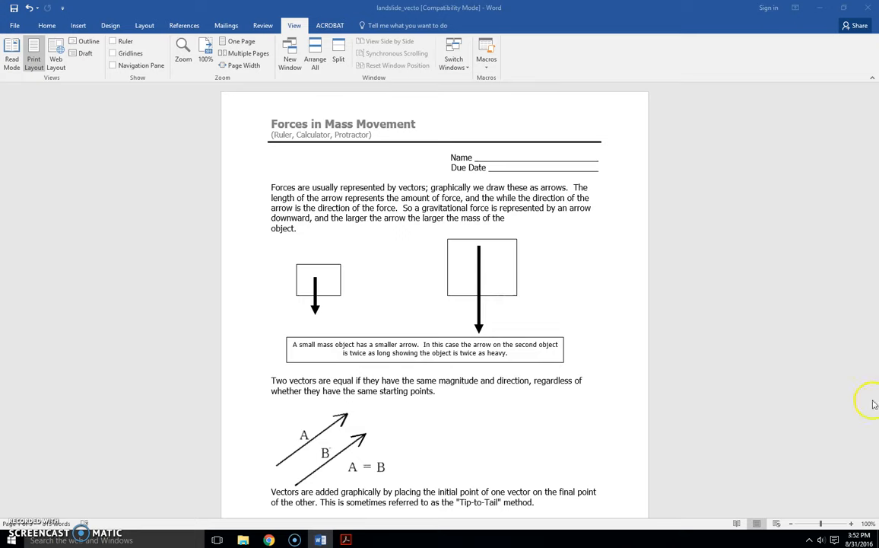
pyautogui.moveTo(407, 274)
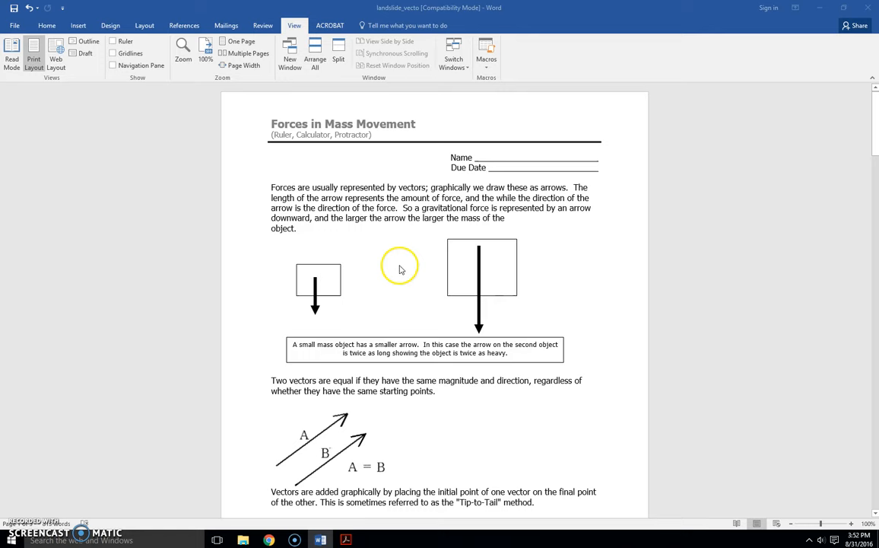
pyautogui.moveTo(371, 190)
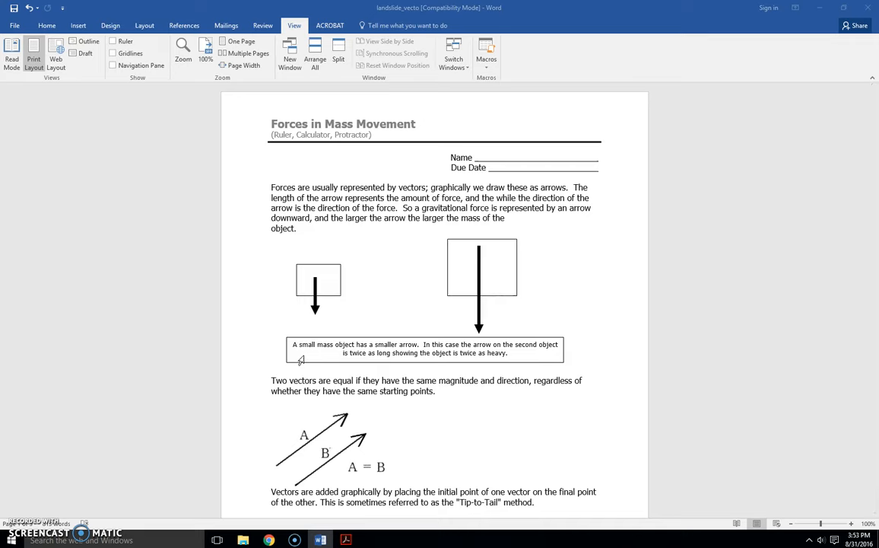
pyautogui.moveTo(438, 403)
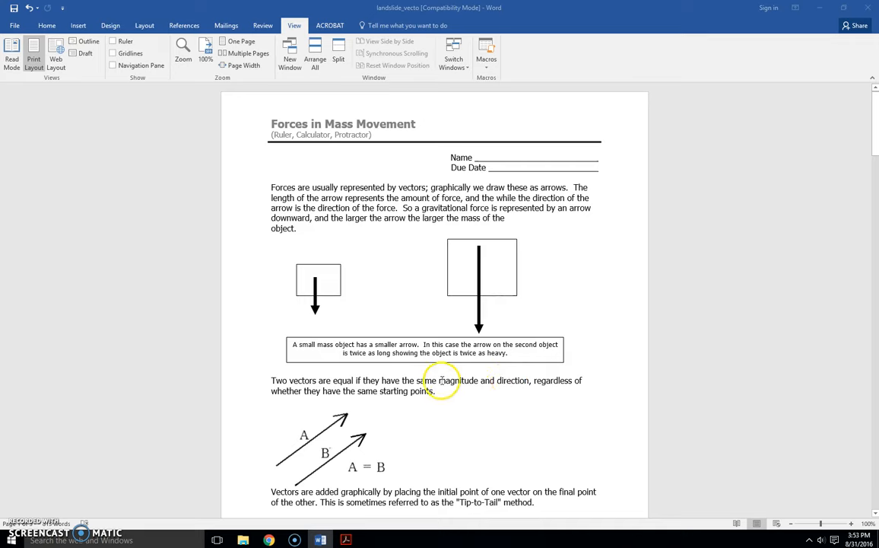
pyautogui.moveTo(472, 380)
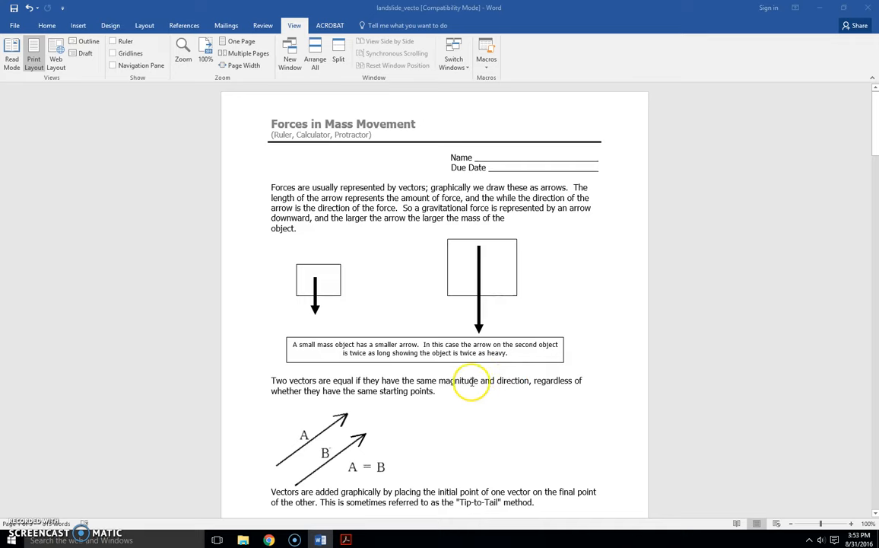
pyautogui.moveTo(520, 380)
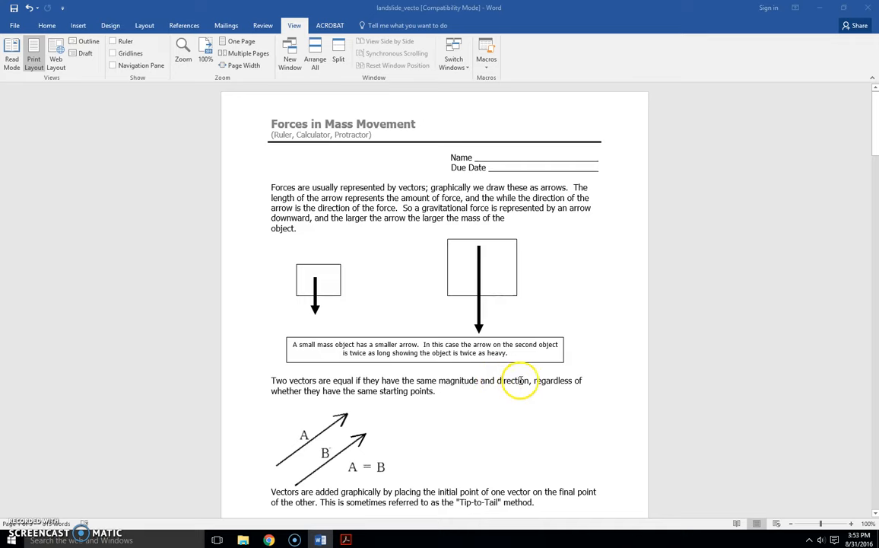
pyautogui.moveTo(553, 393)
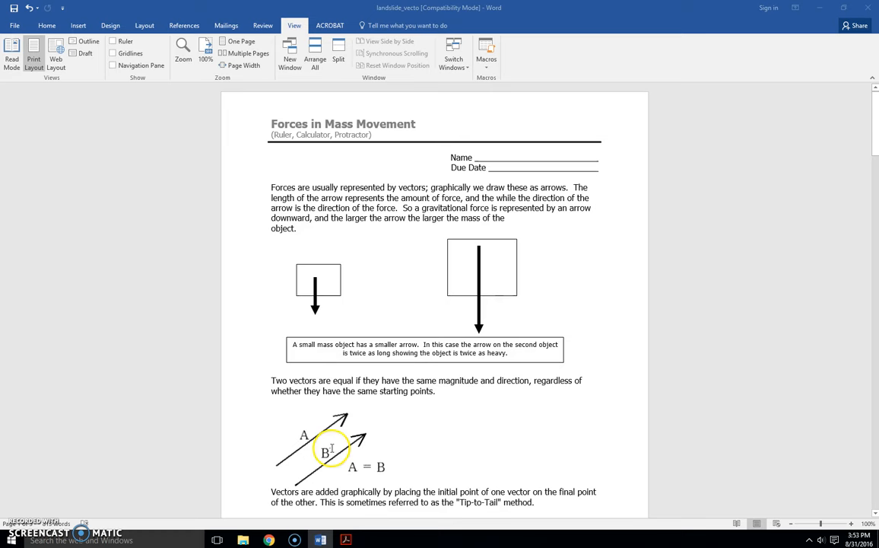
# Scroll to the Tip-to-Tail diagram showing vectors A+B = C with its note.
pyautogui.scroll(-3)
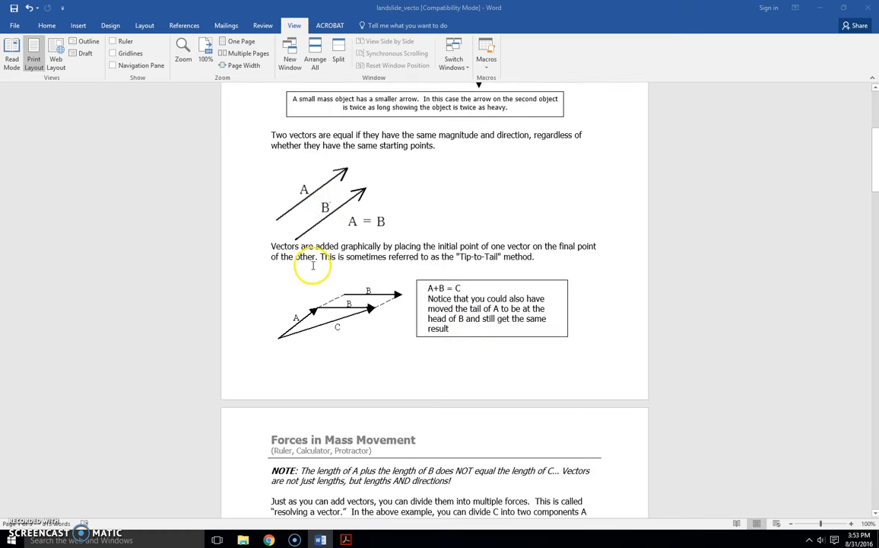
pyautogui.moveTo(170, 403)
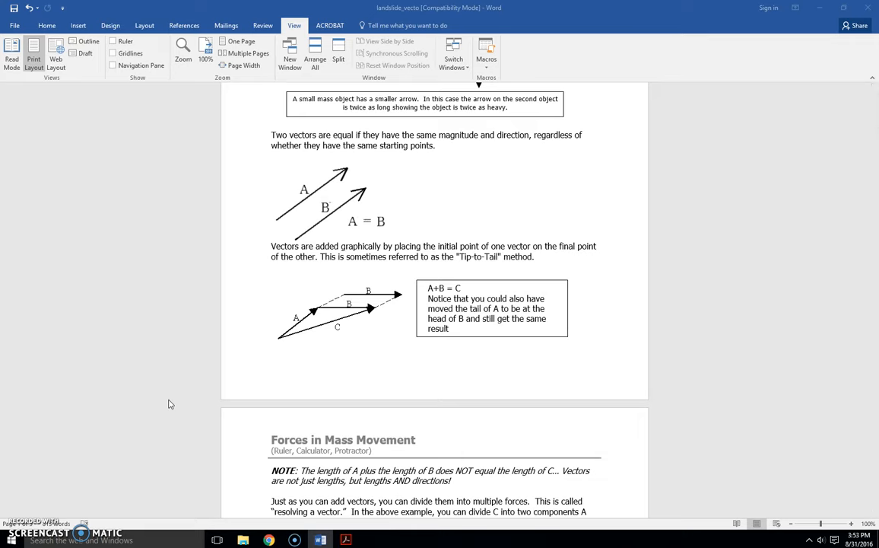
pyautogui.click(298, 321)
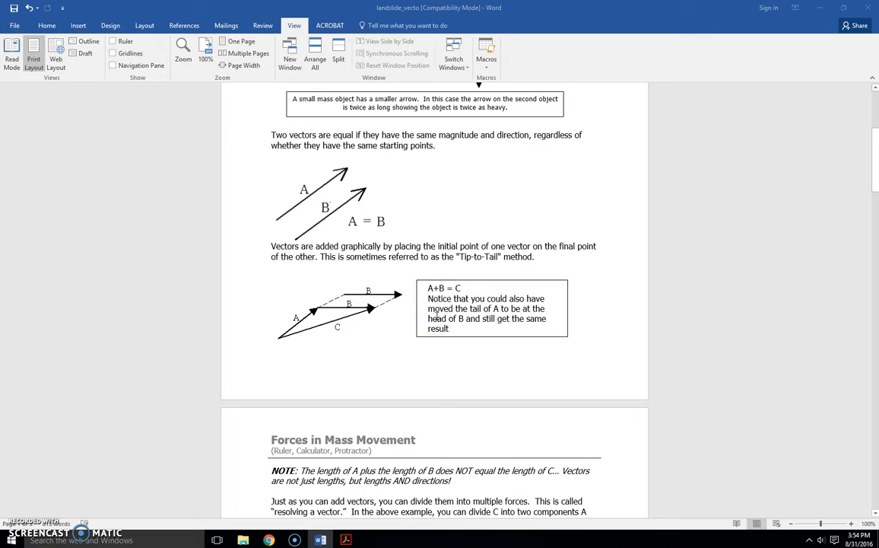
# Scroll to the resolving-a-vector note and landslide slope gravity diagram.
pyautogui.scroll(-3)
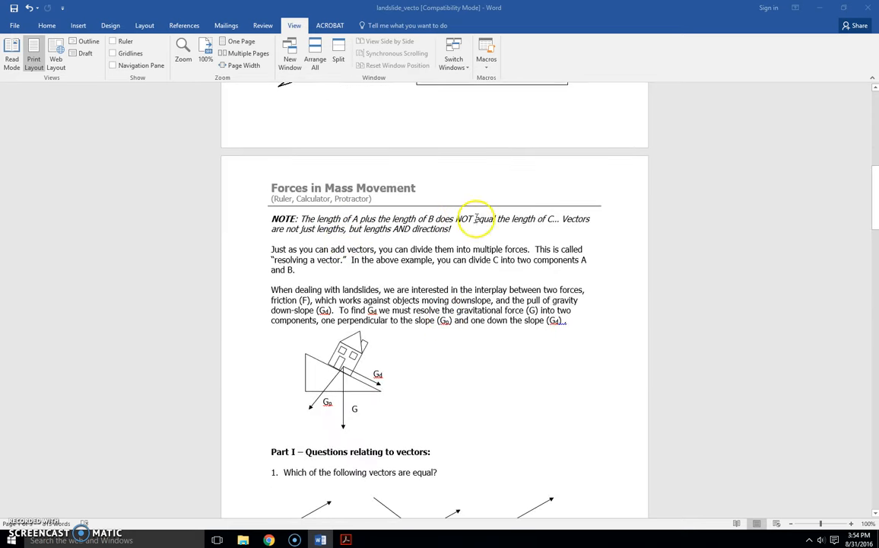
pyautogui.moveTo(528, 237)
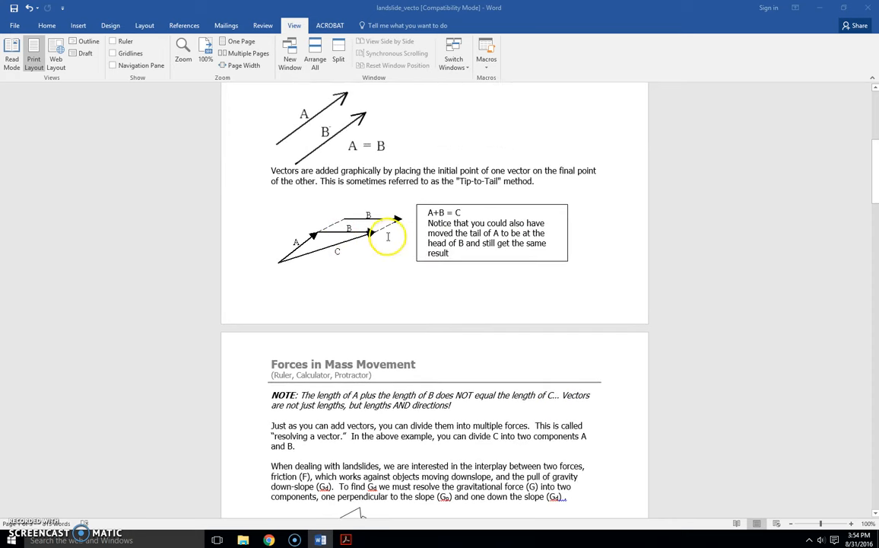
pyautogui.moveTo(555, 419)
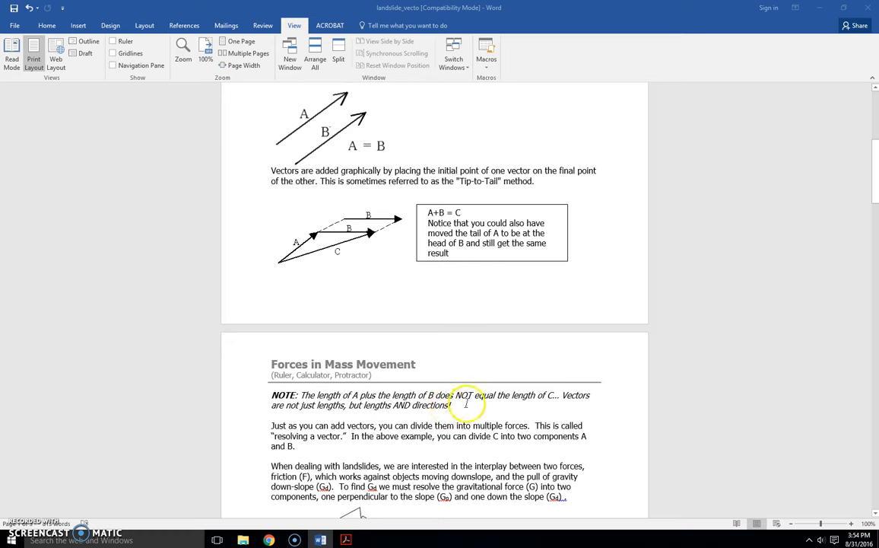
pyautogui.scroll(-3)
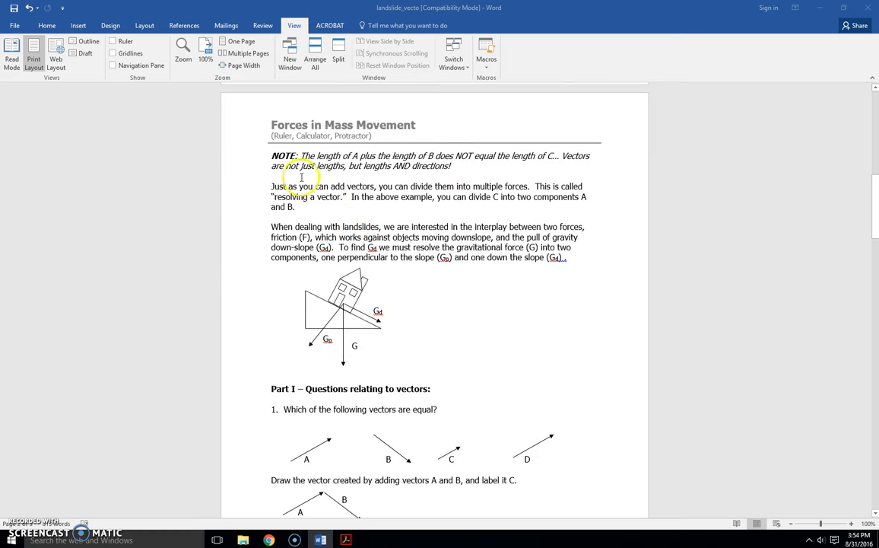
pyautogui.moveTo(447, 226)
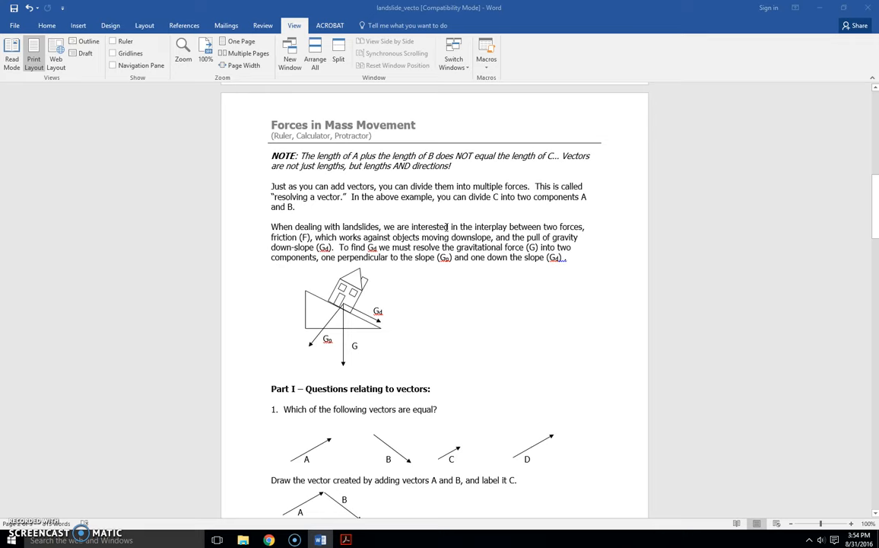
pyautogui.moveTo(444, 208)
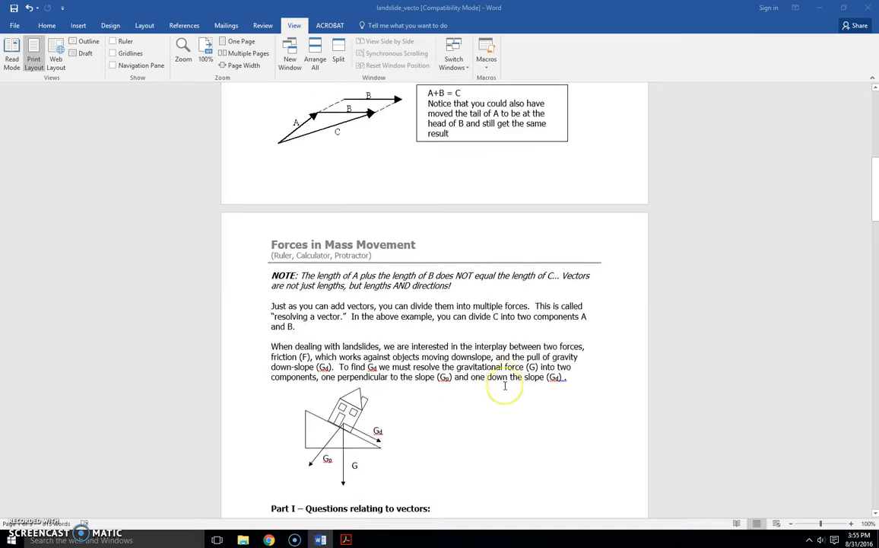
# Scroll to Part I's vector-equality, A-plus-B drawing and vector-length questions.
pyautogui.scroll(-3)
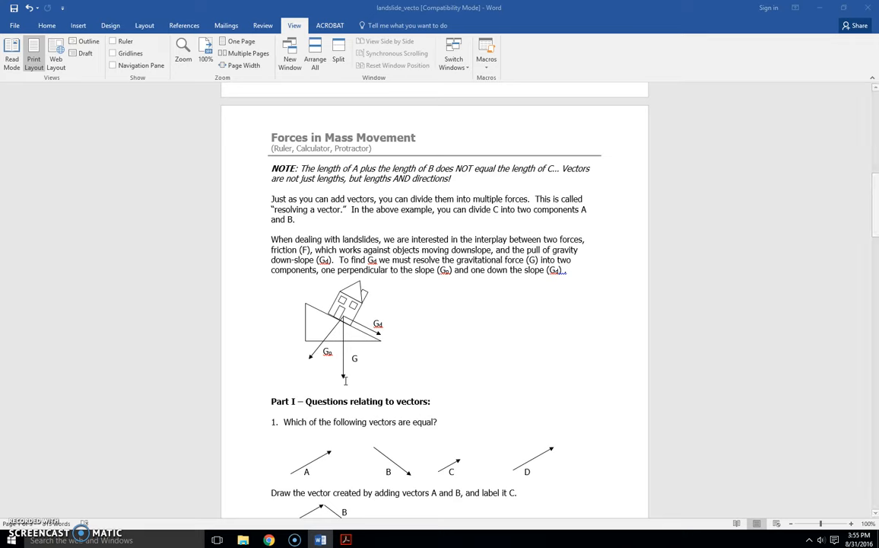
pyautogui.click(341, 323)
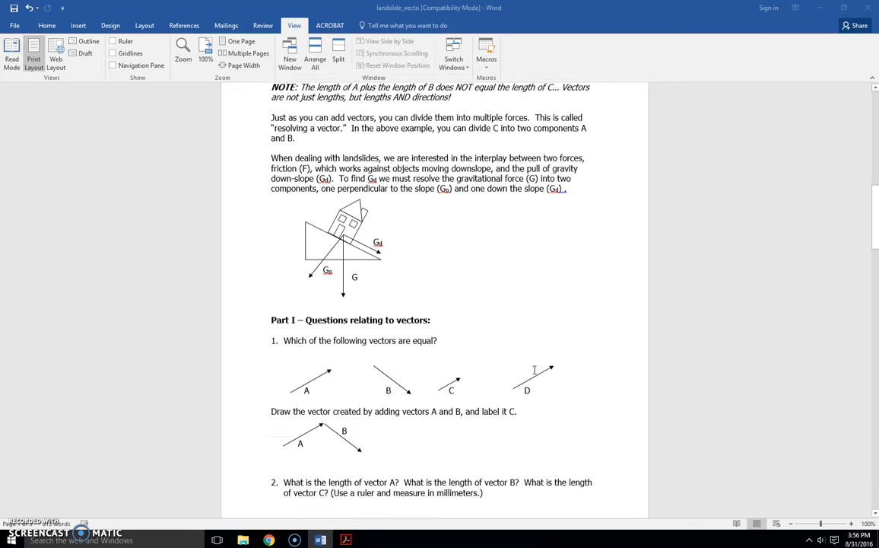
pyautogui.scroll(-3)
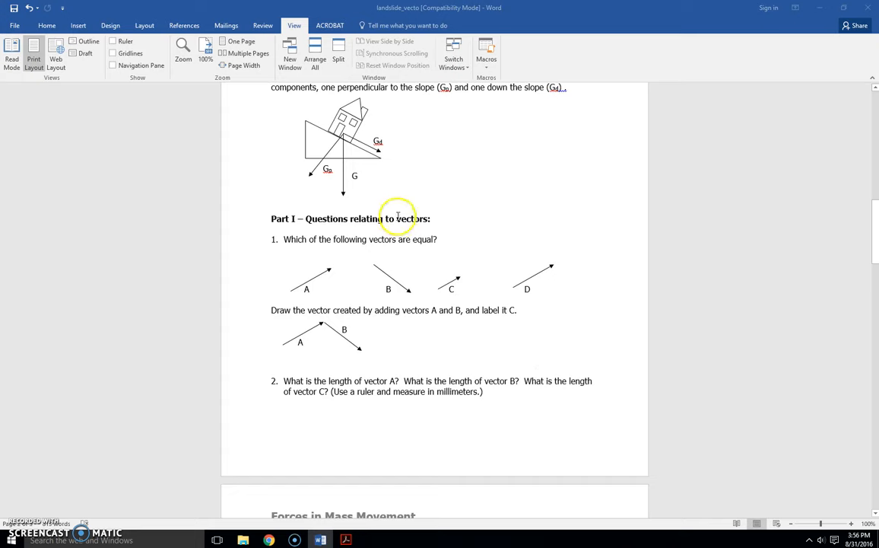
pyautogui.moveTo(410, 264)
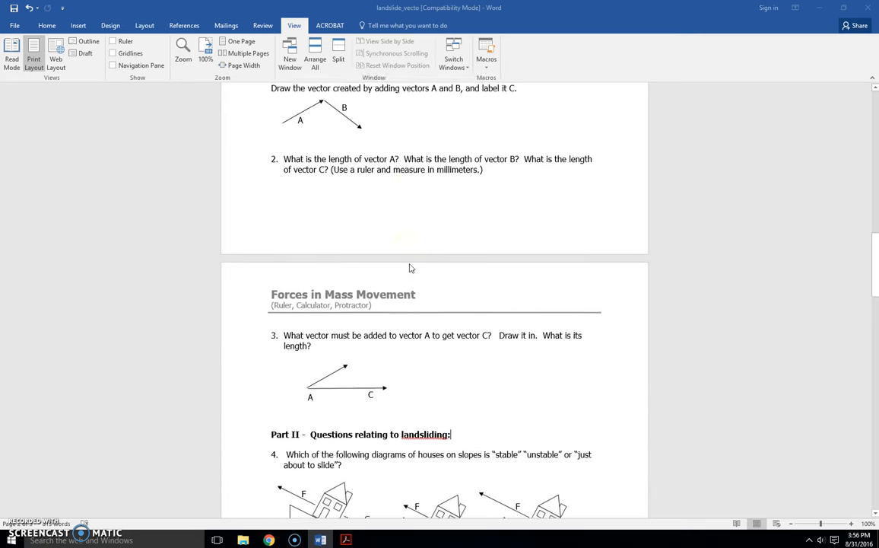
pyautogui.scroll(-3)
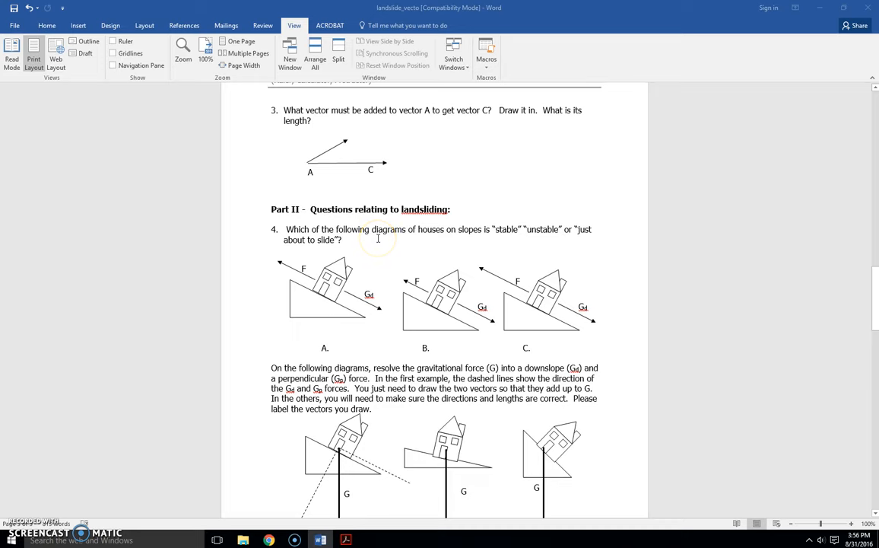
pyautogui.scroll(-3)
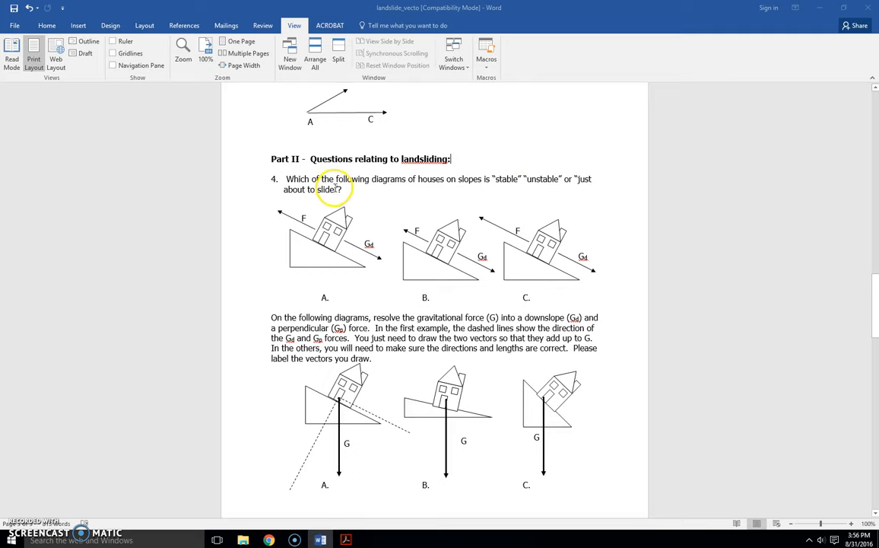
pyautogui.scroll(-3)
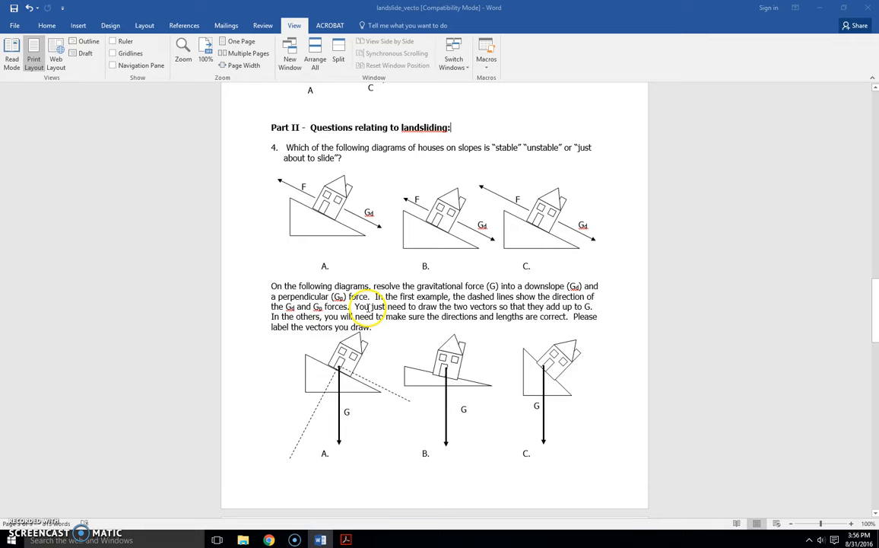
pyautogui.scroll(-3)
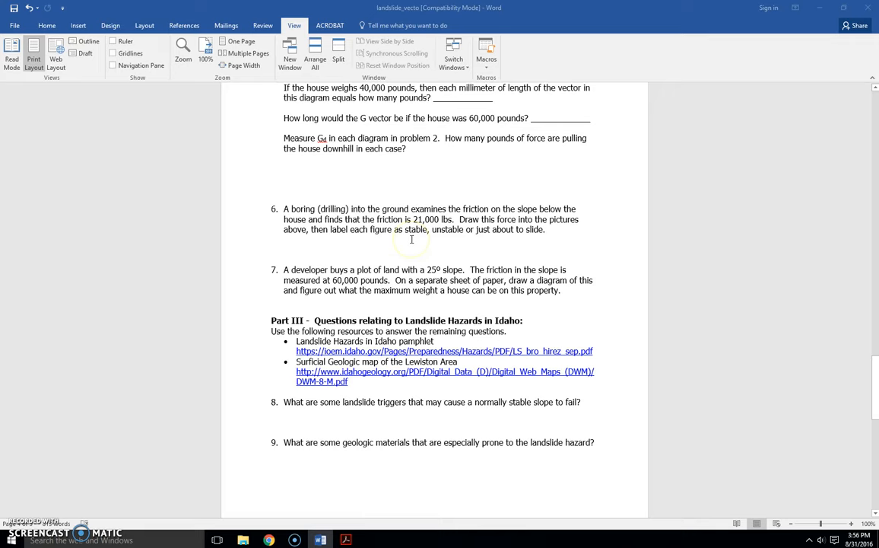
pyautogui.moveTo(383, 280)
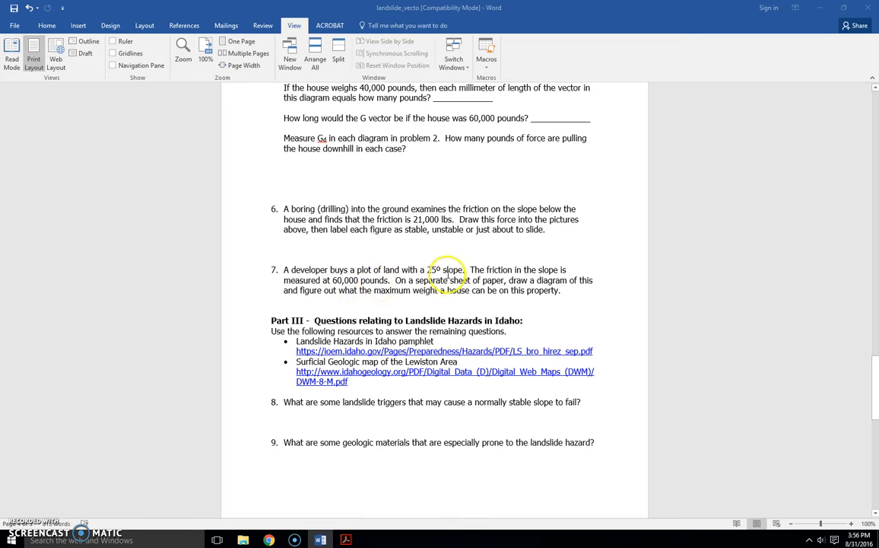
pyautogui.moveTo(407, 280)
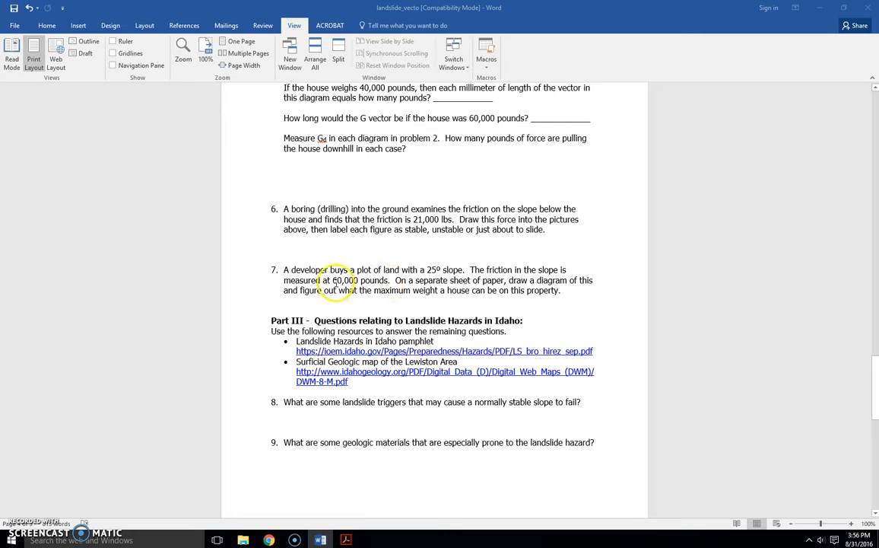
pyautogui.moveTo(405, 280)
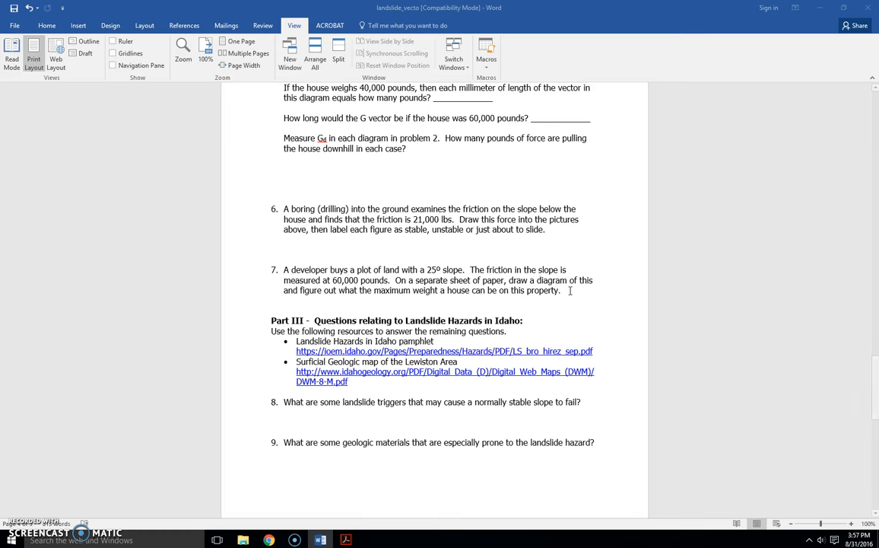
# Open the Landslide Hazards in Idaho pamphlet link from the Part III resource list in Acrobat.
pyautogui.scroll(-3)
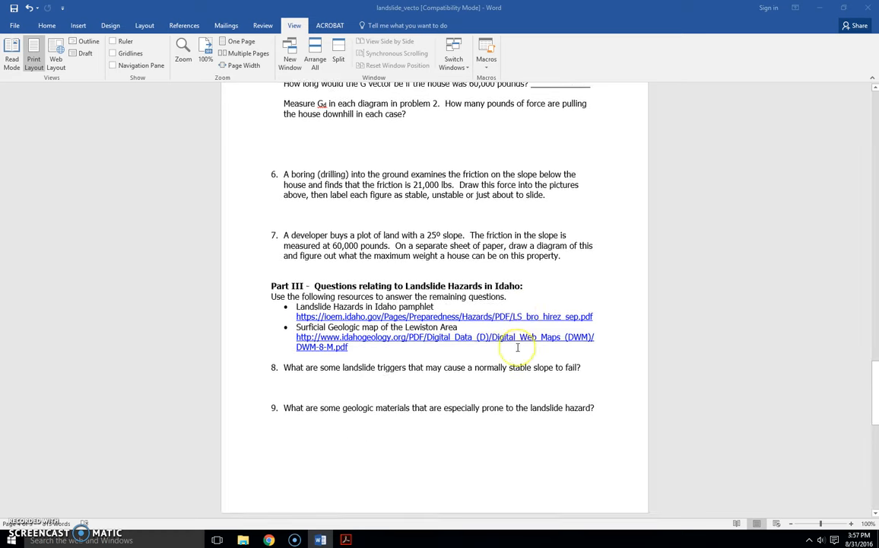
pyautogui.scroll(-3)
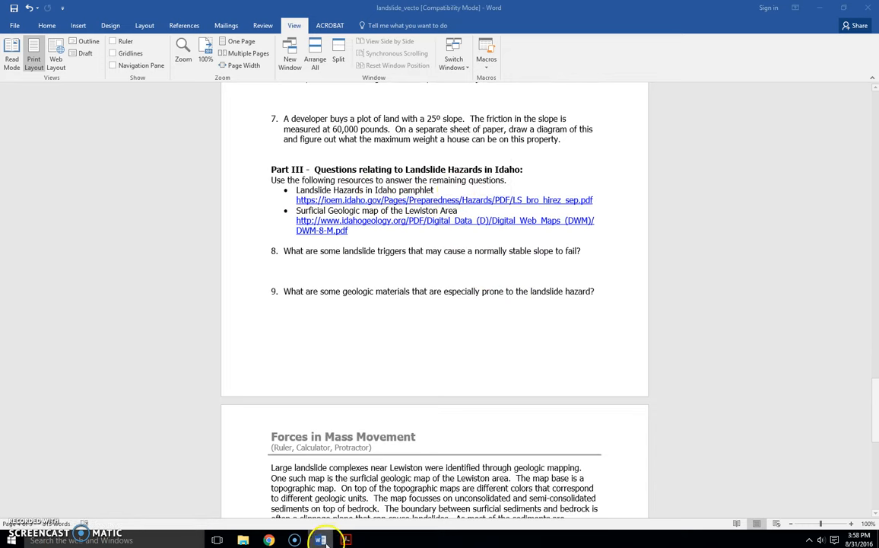
pyautogui.click(345, 538)
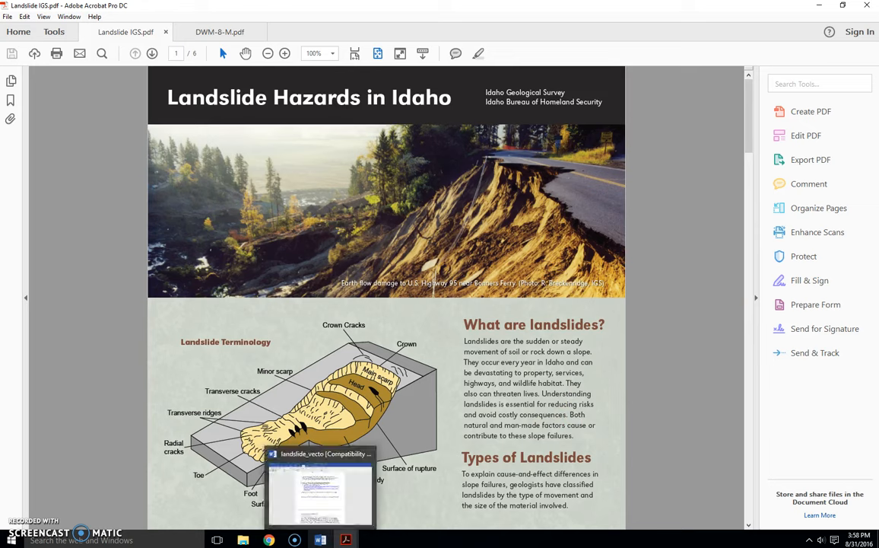
pyautogui.moveTo(319, 540)
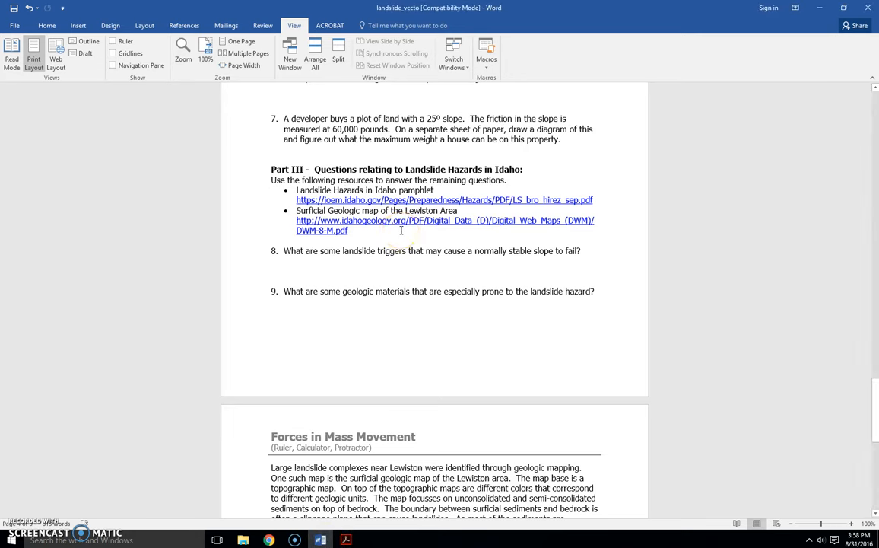
pyautogui.moveTo(347, 539)
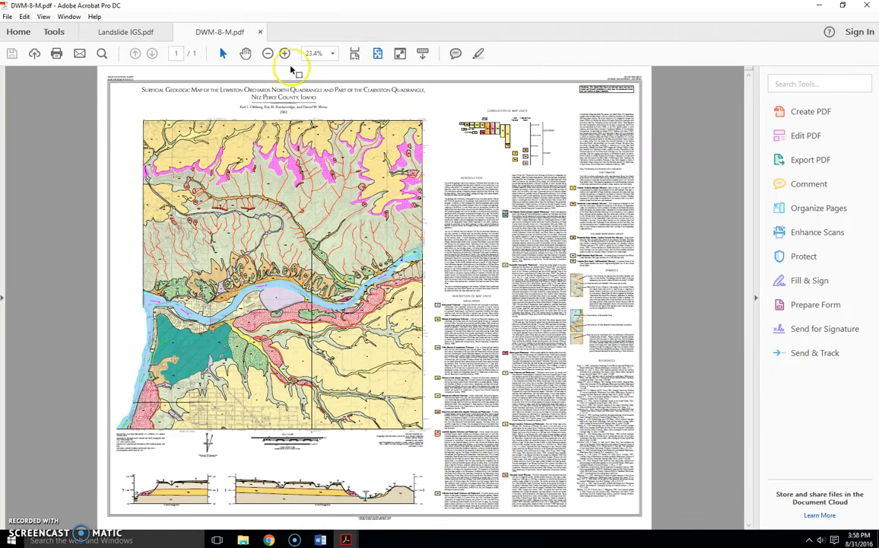
# Zoom the DWM-8-M.pdf map to 100% and pan across its units and correlation chart.
pyautogui.click(284, 54)
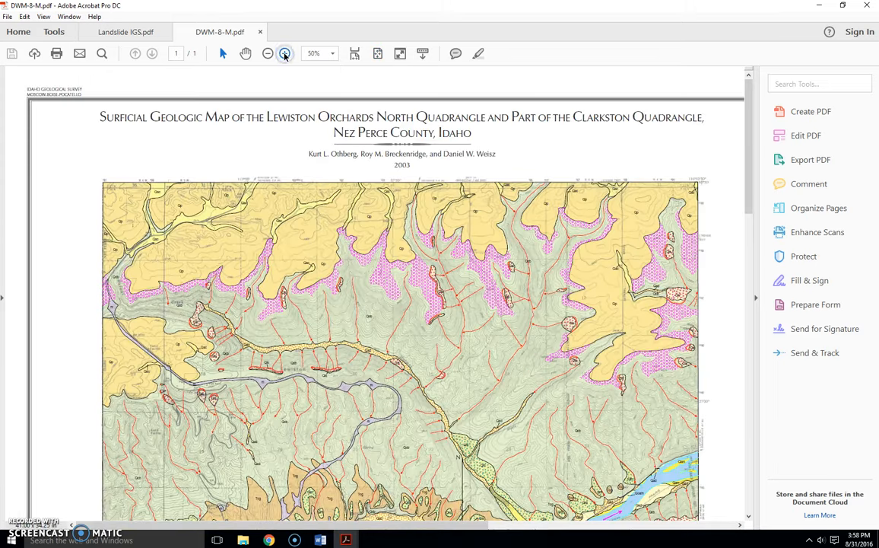
pyautogui.click(282, 53)
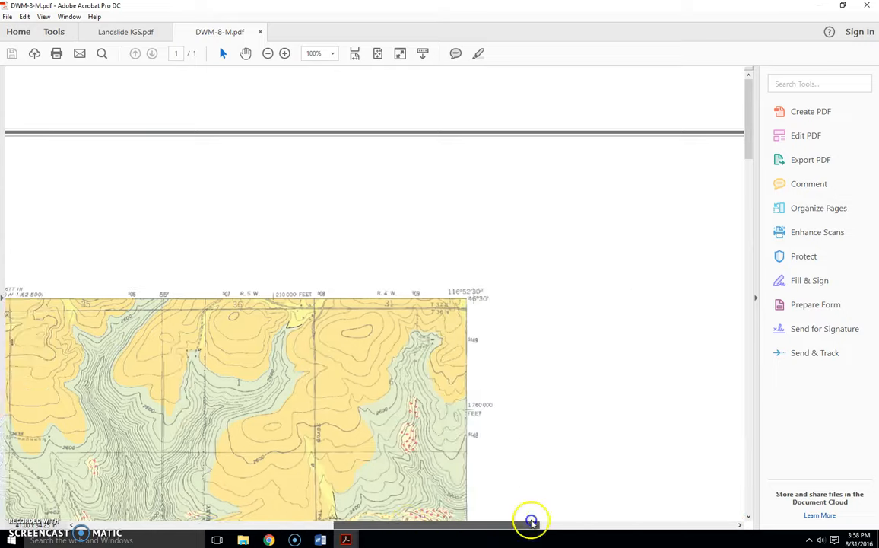
pyautogui.hscroll(3)
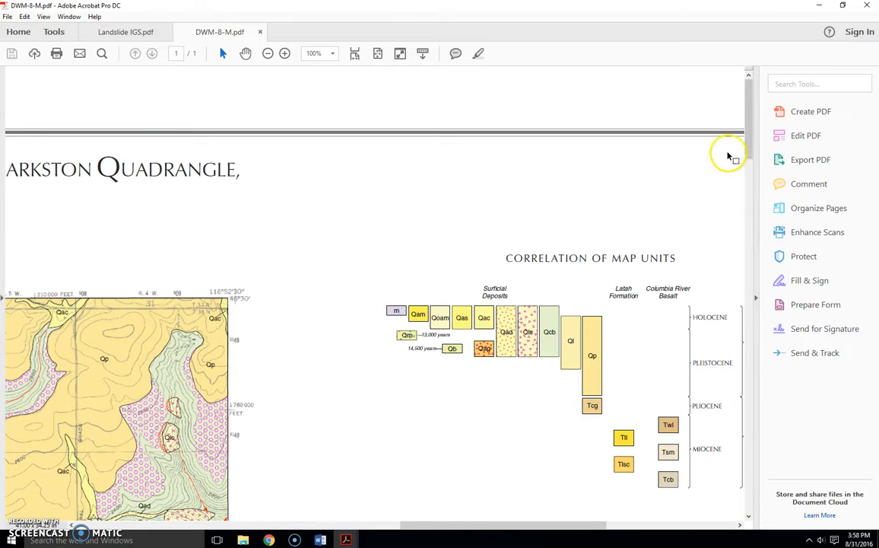
pyautogui.scroll(-3)
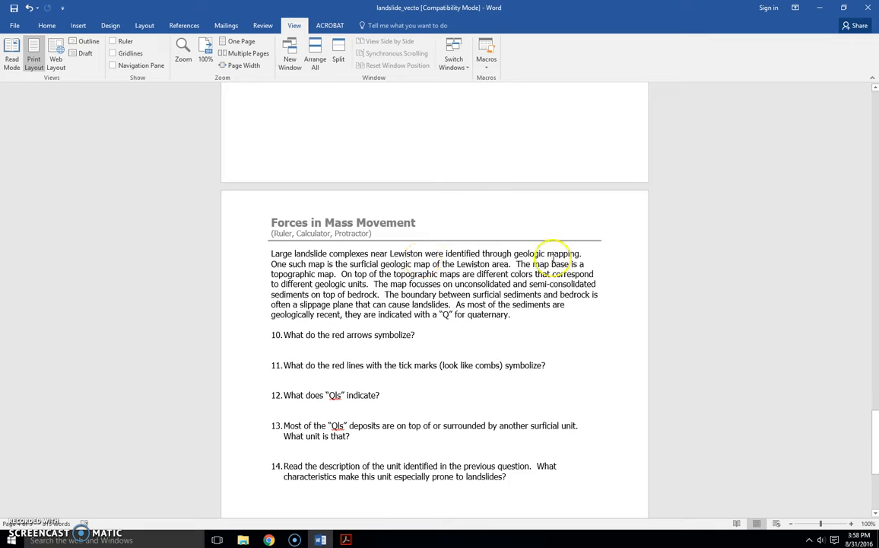
pyautogui.moveTo(460, 258)
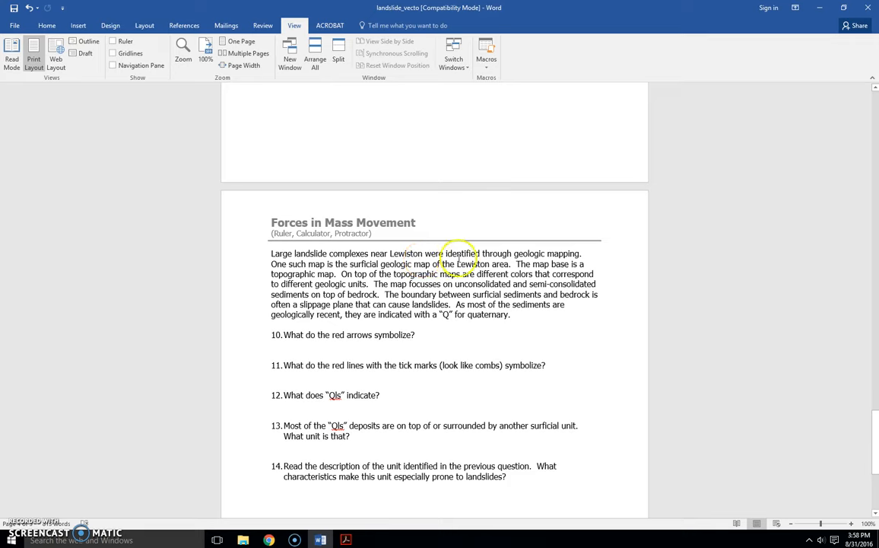
pyautogui.moveTo(345, 539)
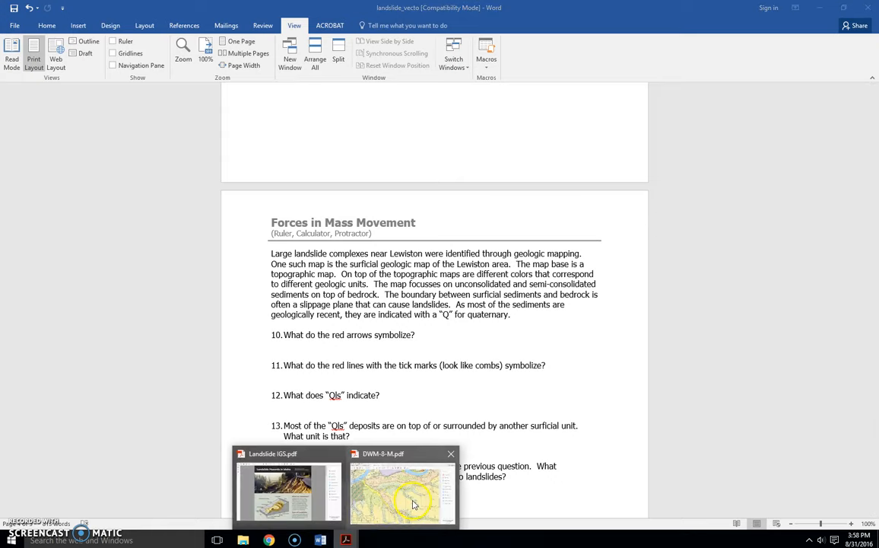
# Fit the whole Lewiston map sheet in Acrobat and compare it with Word's questions 15 and 16.
pyautogui.click(402, 489)
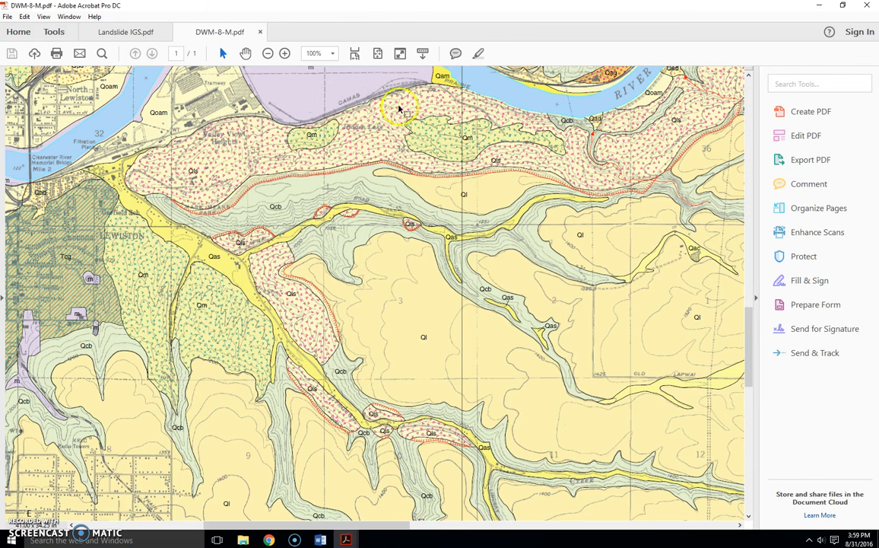
pyautogui.click(377, 53)
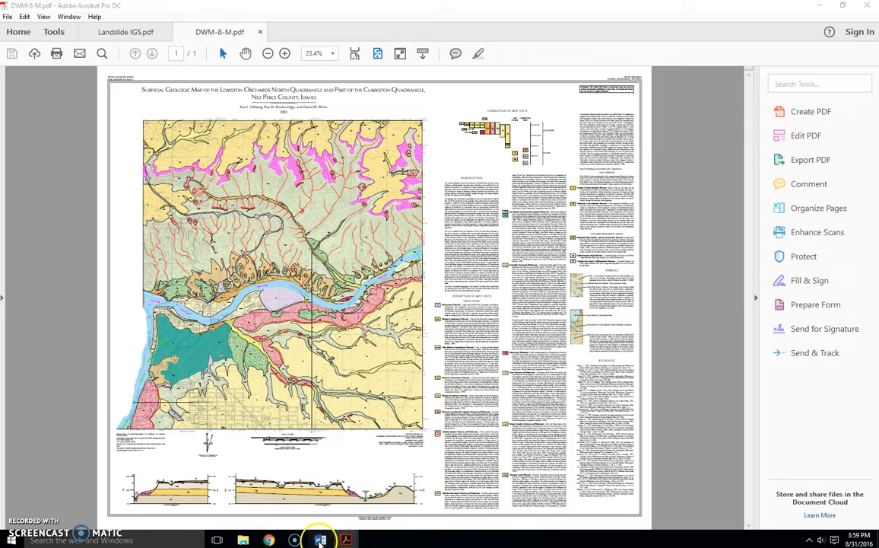
pyautogui.click(319, 538)
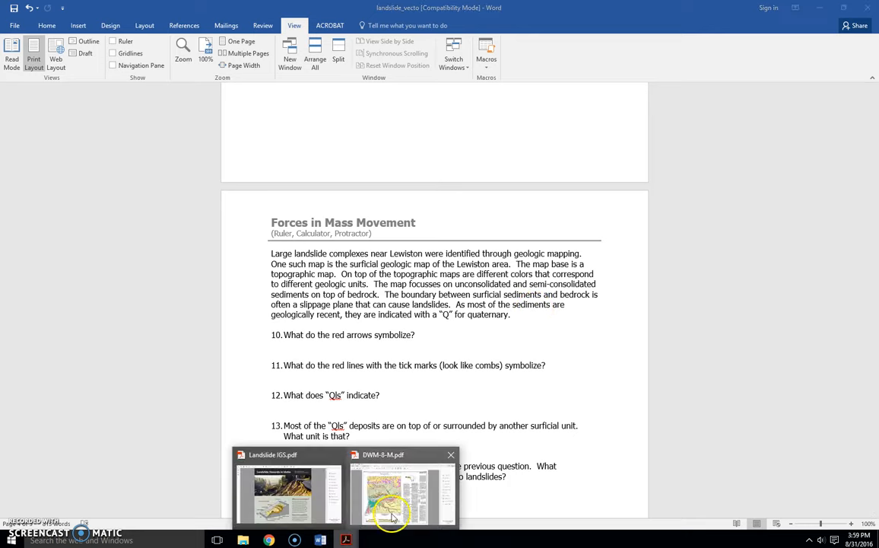
pyautogui.click(403, 489)
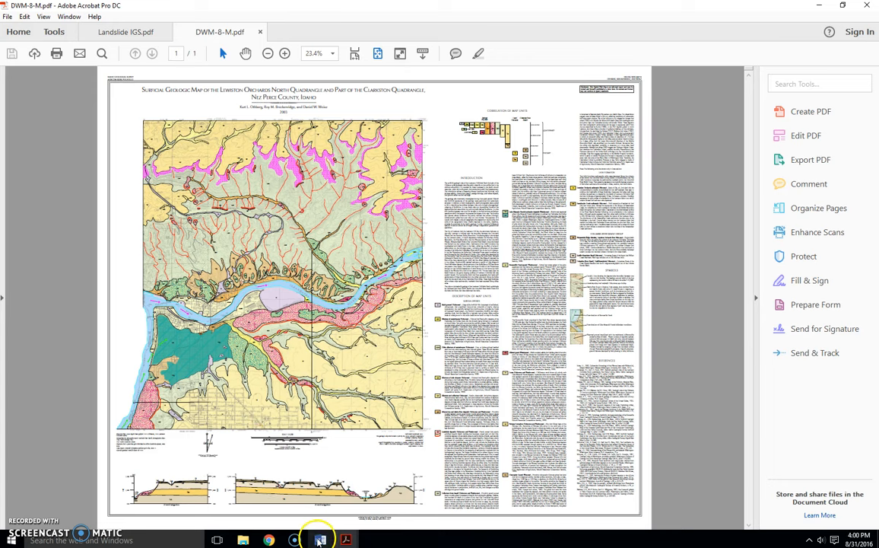
pyautogui.click(320, 538)
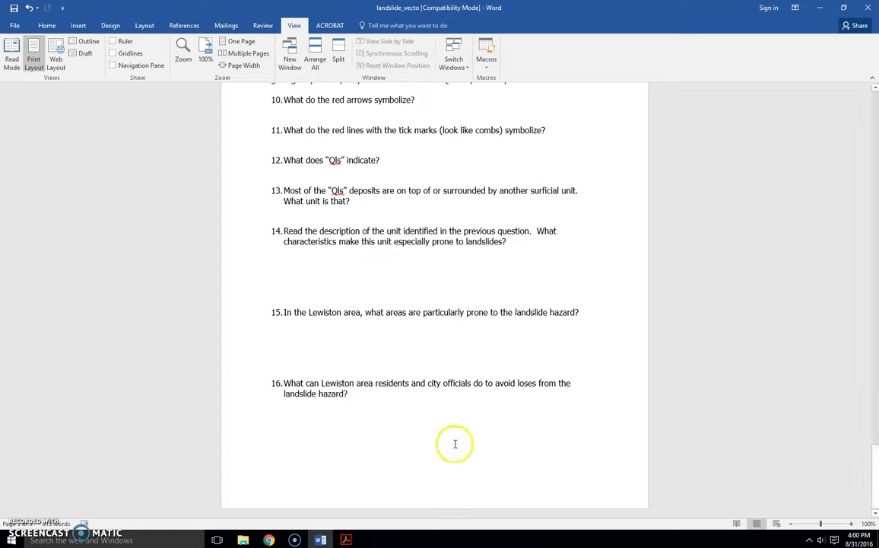
pyautogui.moveTo(453, 447)
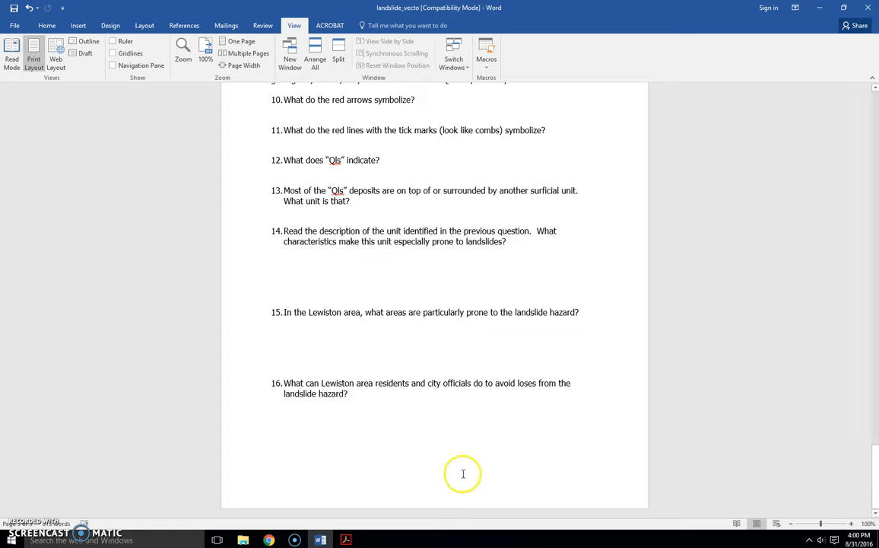
pyautogui.moveTo(478, 444)
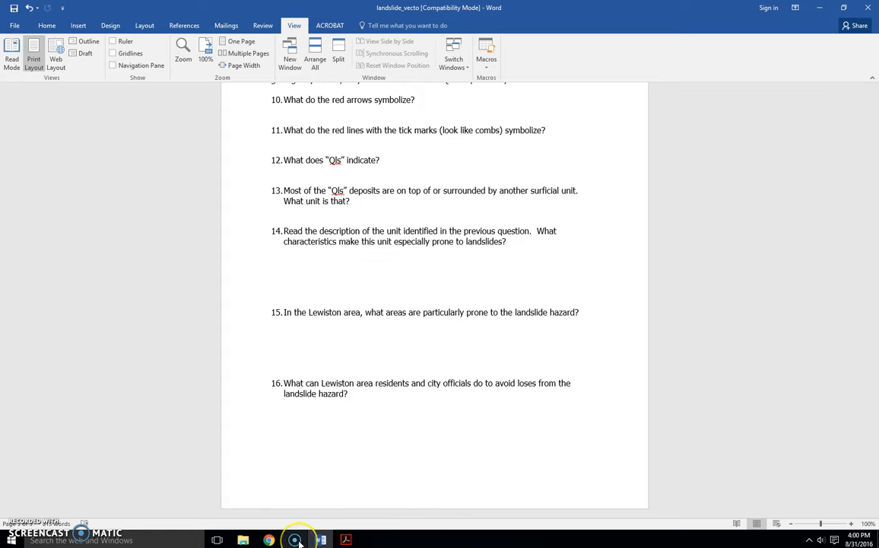
pyautogui.moveTo(295, 538)
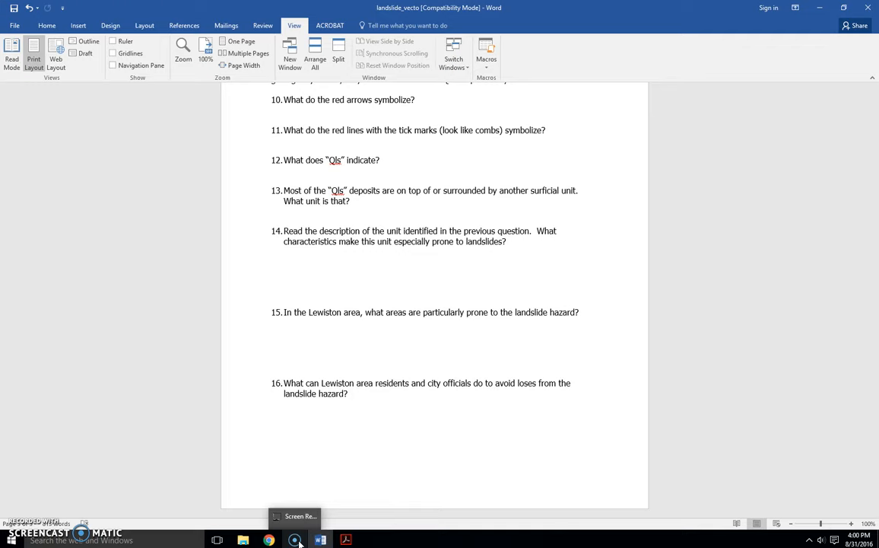